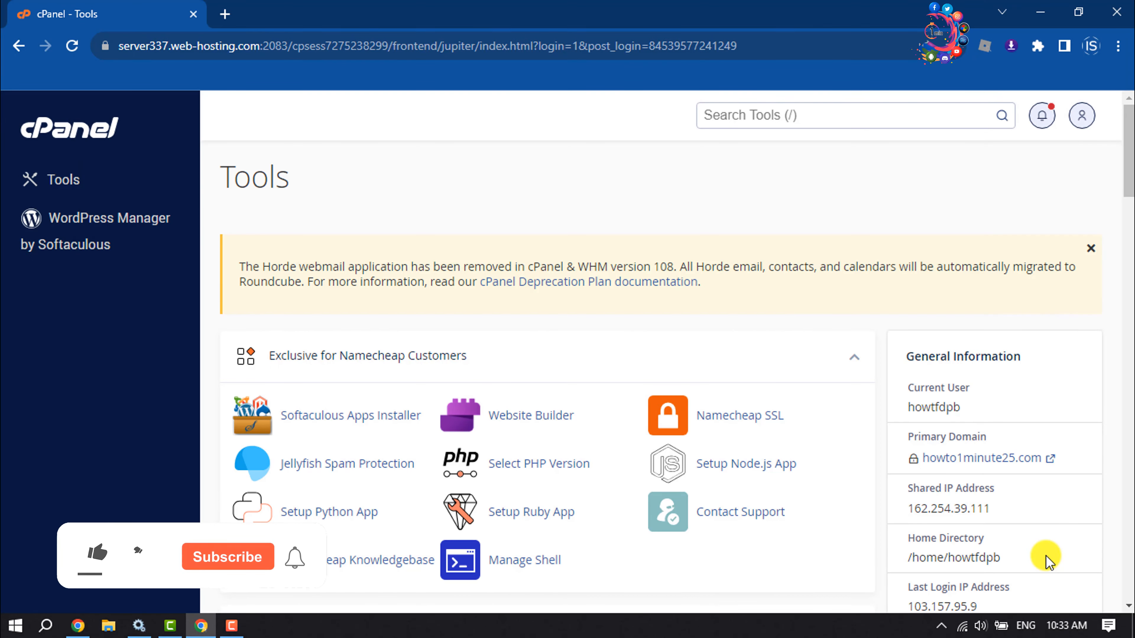
Go to the Files section of cPanel and launch File Manager in a new tab.
{"action": "left_click", "coordinate": [96, 552]}
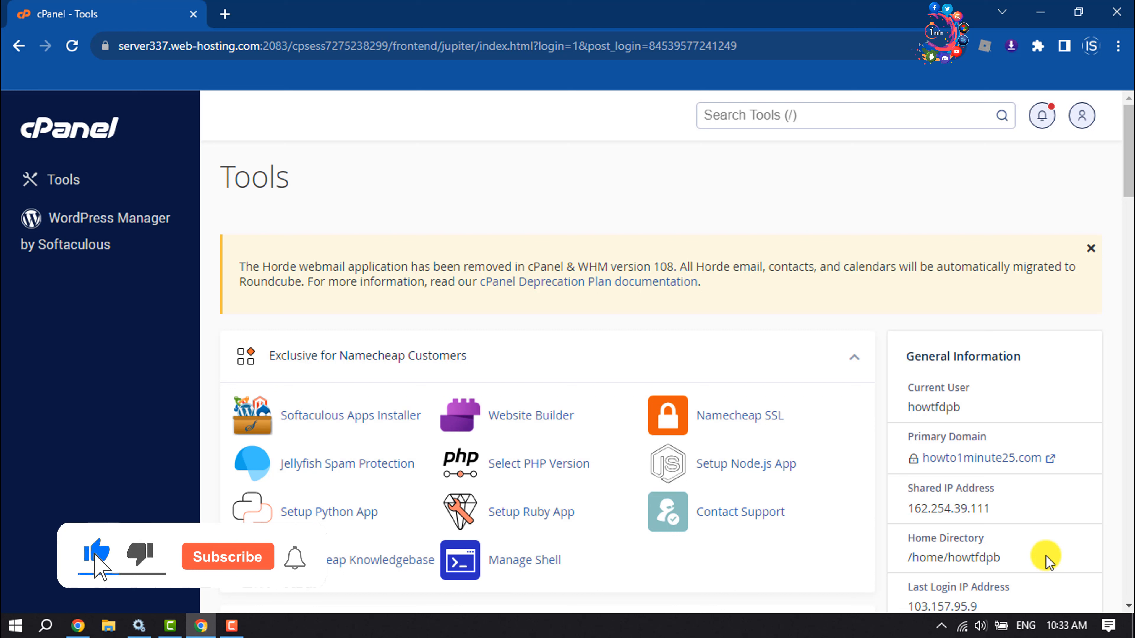
{"action": "left_click", "coordinate": [226, 557]}
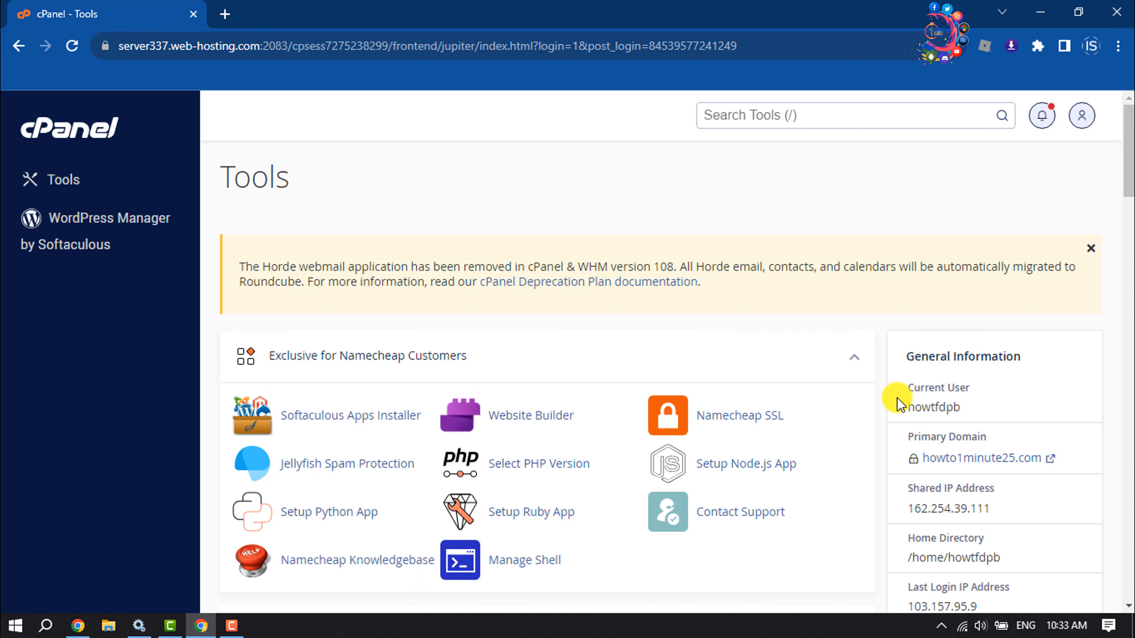
{"action": "mouse_move", "coordinate": [954, 344]}
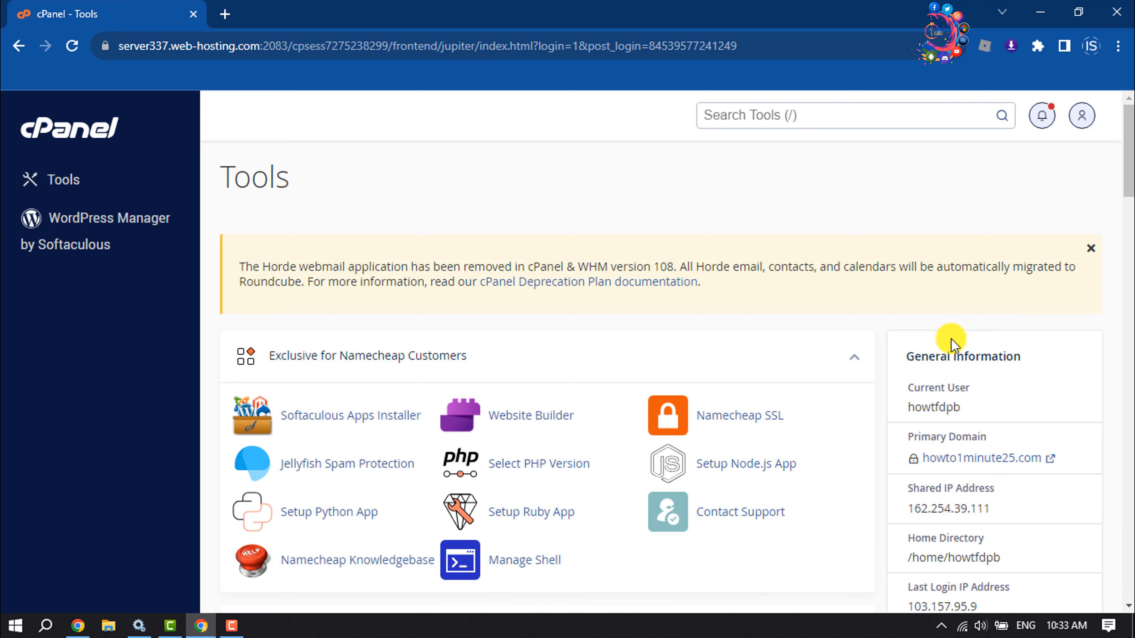
{"action": "mouse_move", "coordinate": [1011, 313]}
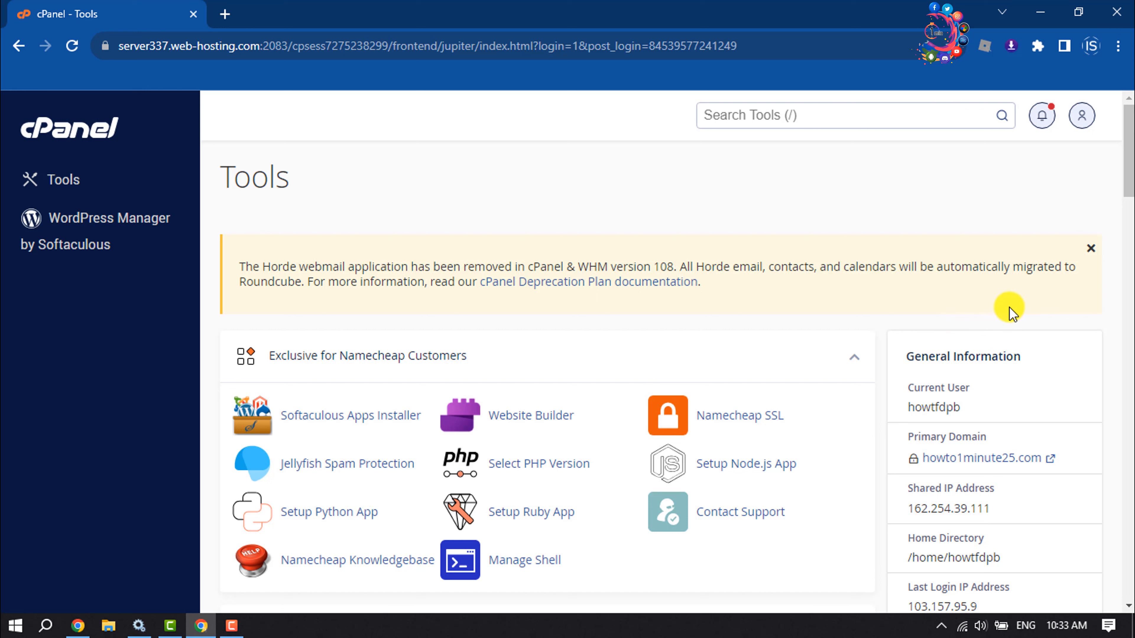
{"action": "mouse_move", "coordinate": [958, 318]}
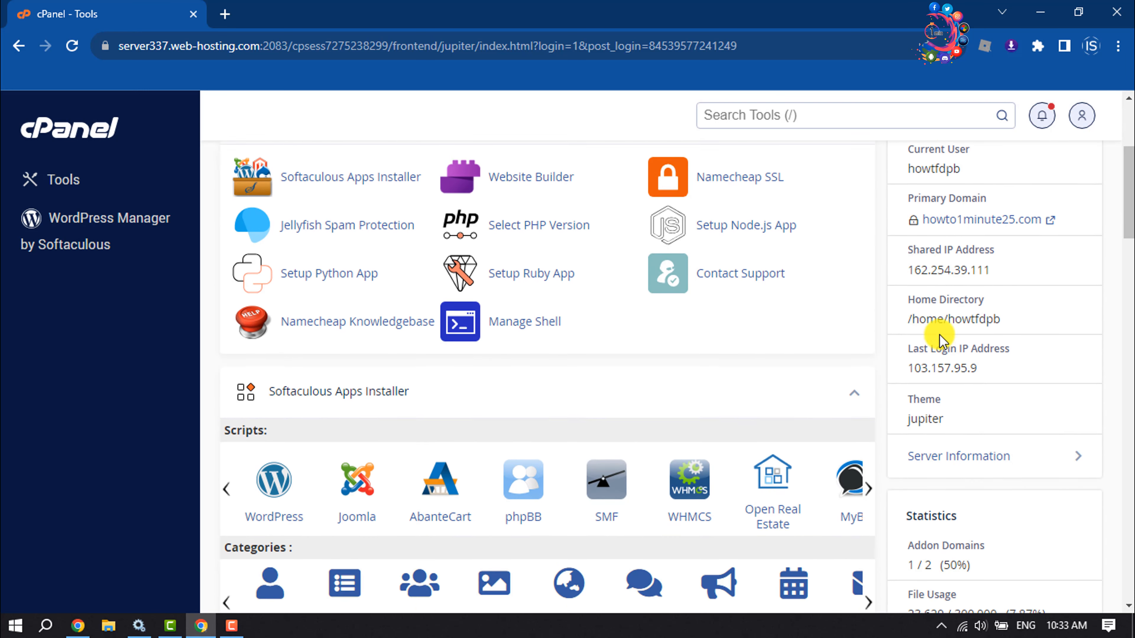
{"action": "scroll", "scroll_direction": "down", "scroll_amount": 3}
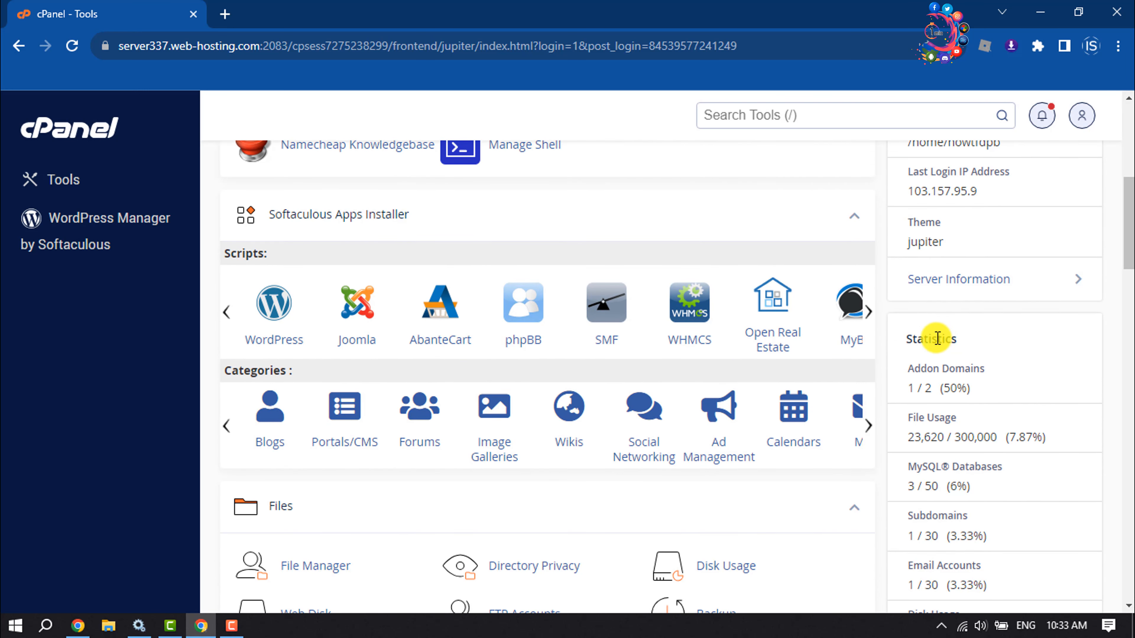
{"action": "scroll", "scroll_direction": "down", "scroll_amount": 3}
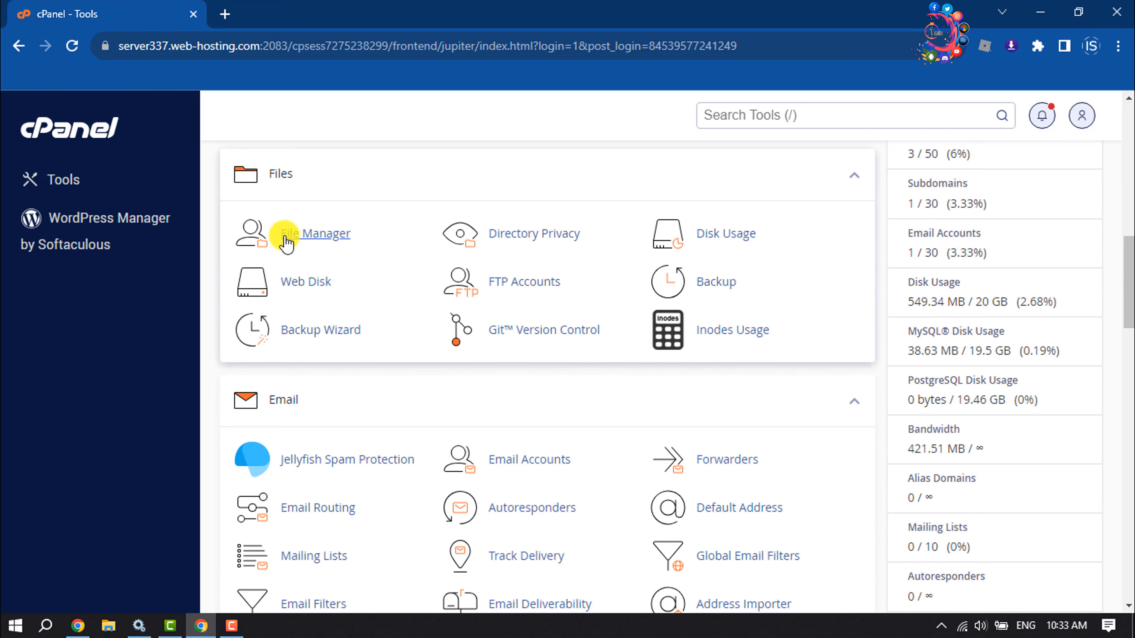
{"action": "left_click", "coordinate": [313, 233]}
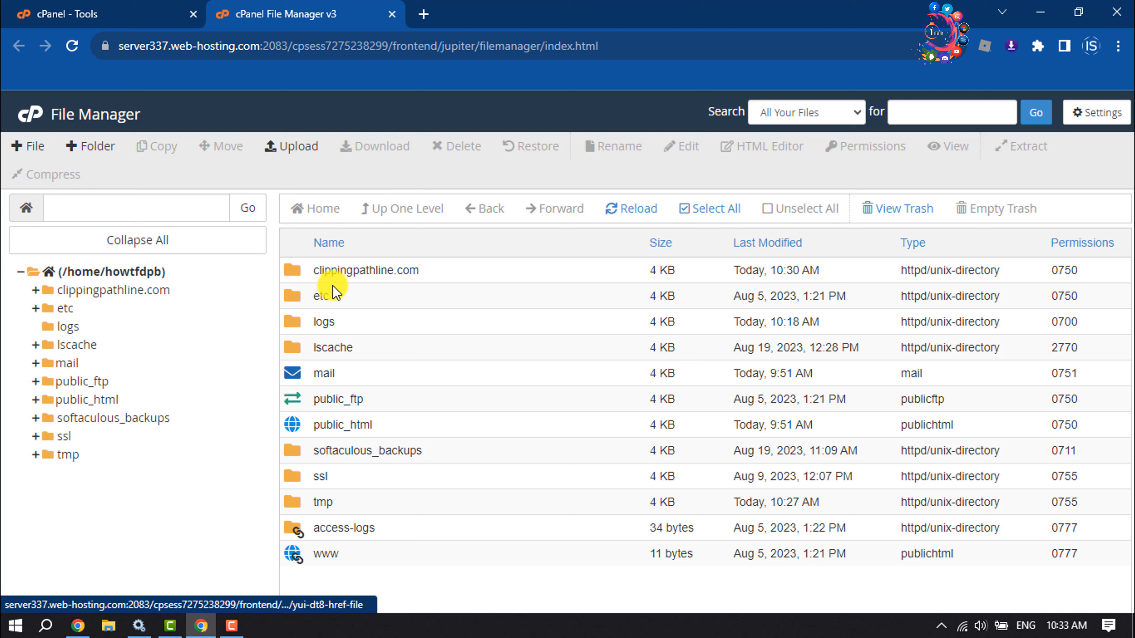
{"action": "mouse_move", "coordinate": [289, 431]}
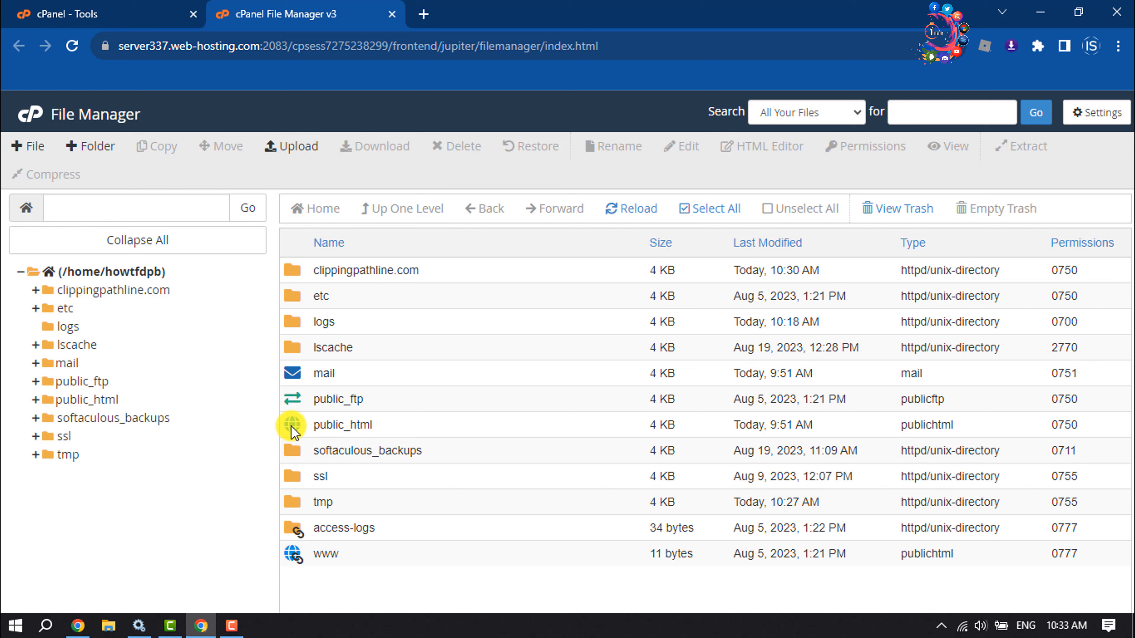
Navigate into public_html/wp-content and select the plugins folder.
{"action": "double_click", "coordinate": [341, 425]}
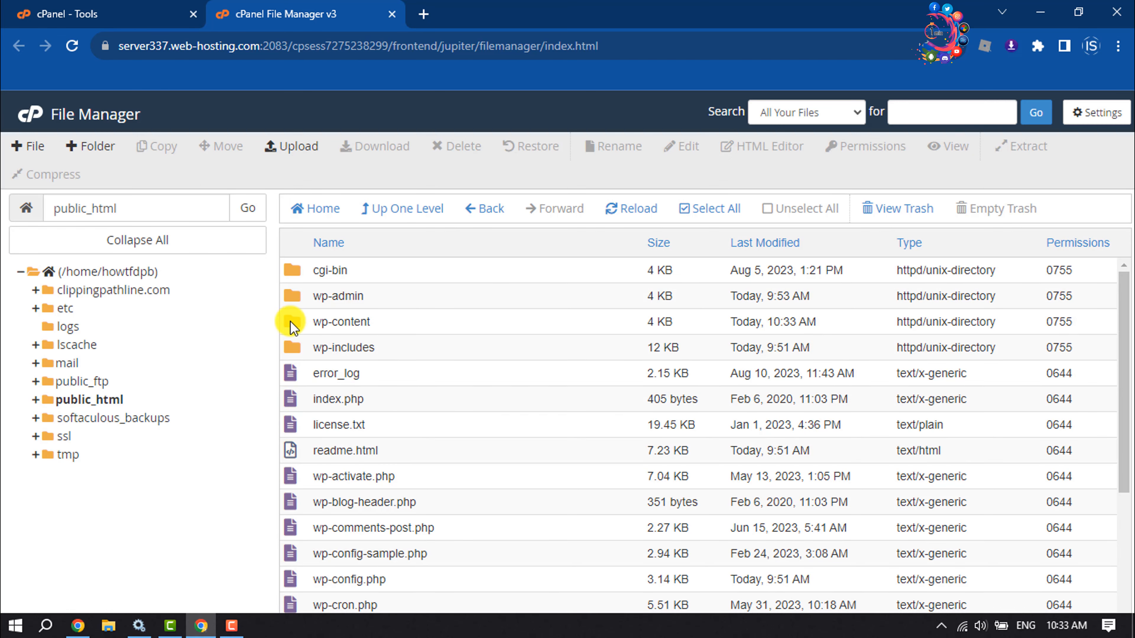
{"action": "mouse_move", "coordinate": [297, 329]}
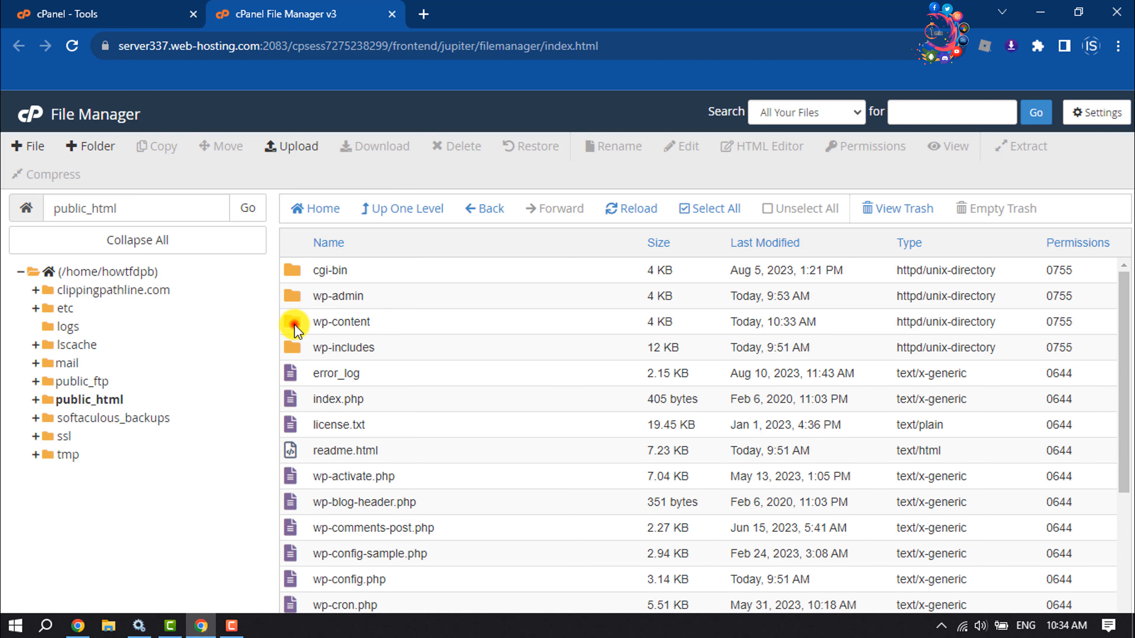
{"action": "double_click", "coordinate": [340, 321]}
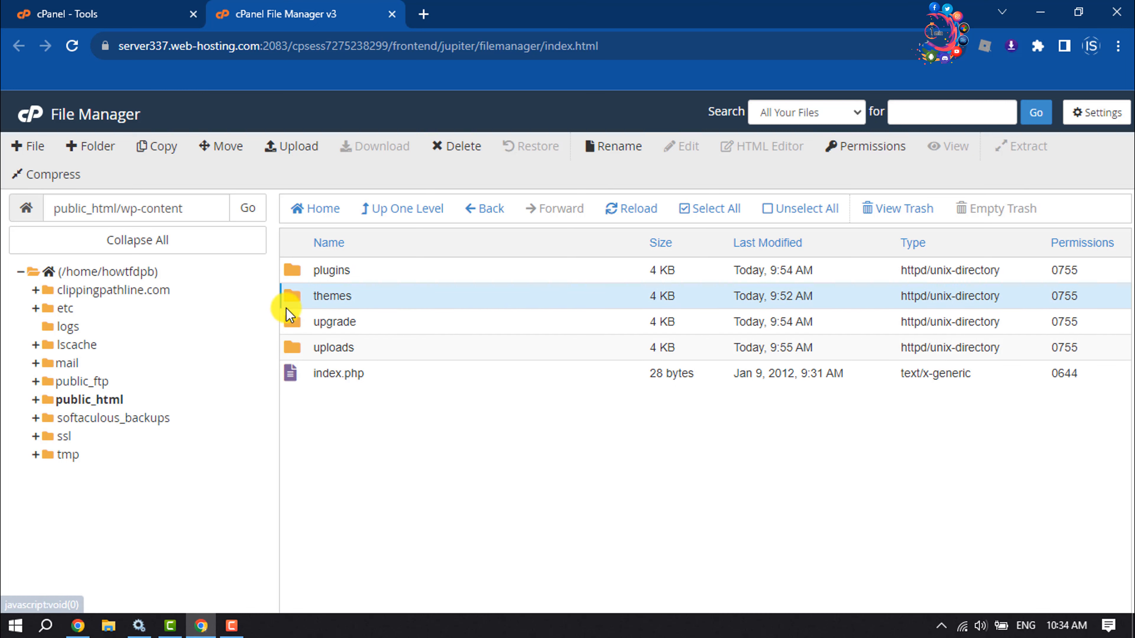
{"action": "left_click", "coordinate": [331, 270]}
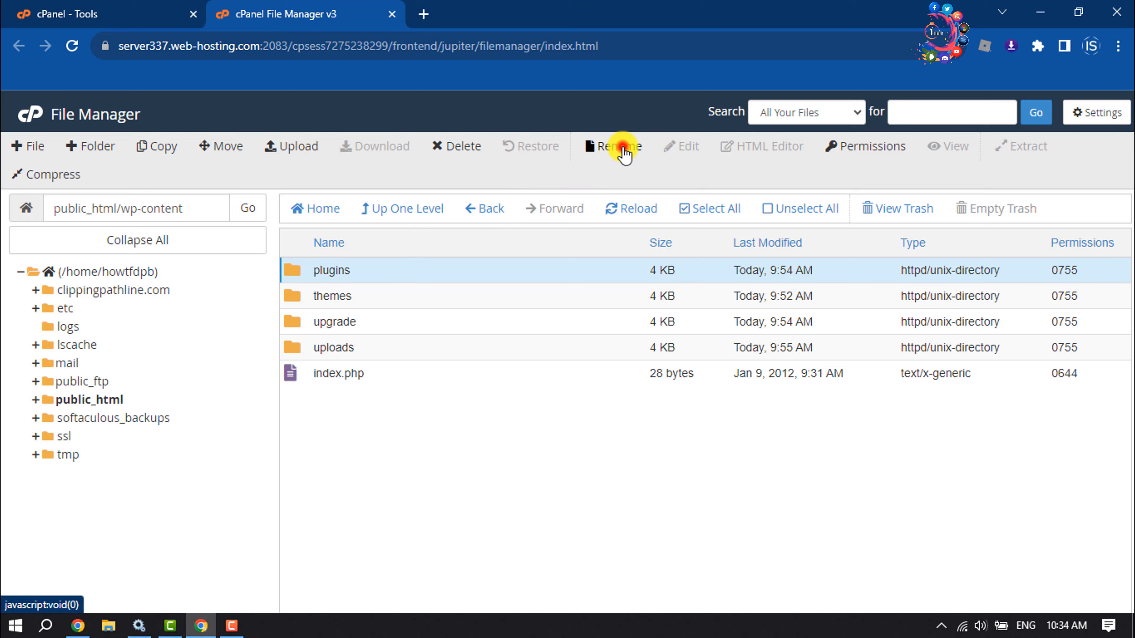
Rename the plugins folder to plugins-12 to deactivate all WordPress plugins.
{"action": "left_click", "coordinate": [612, 145]}
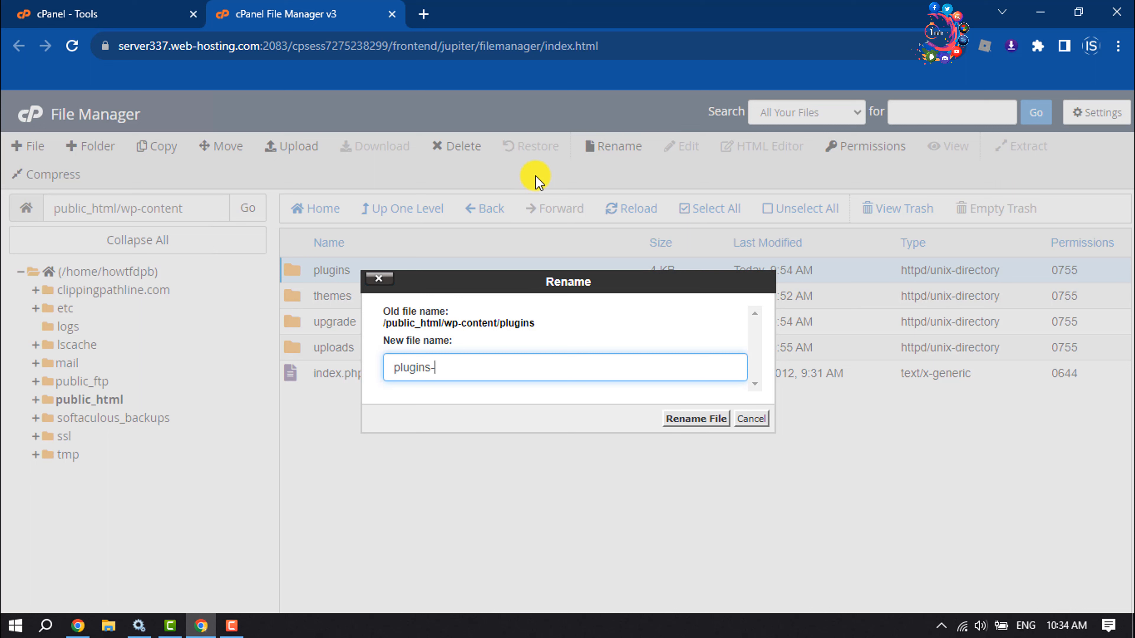
{"action": "type", "text": "1"}
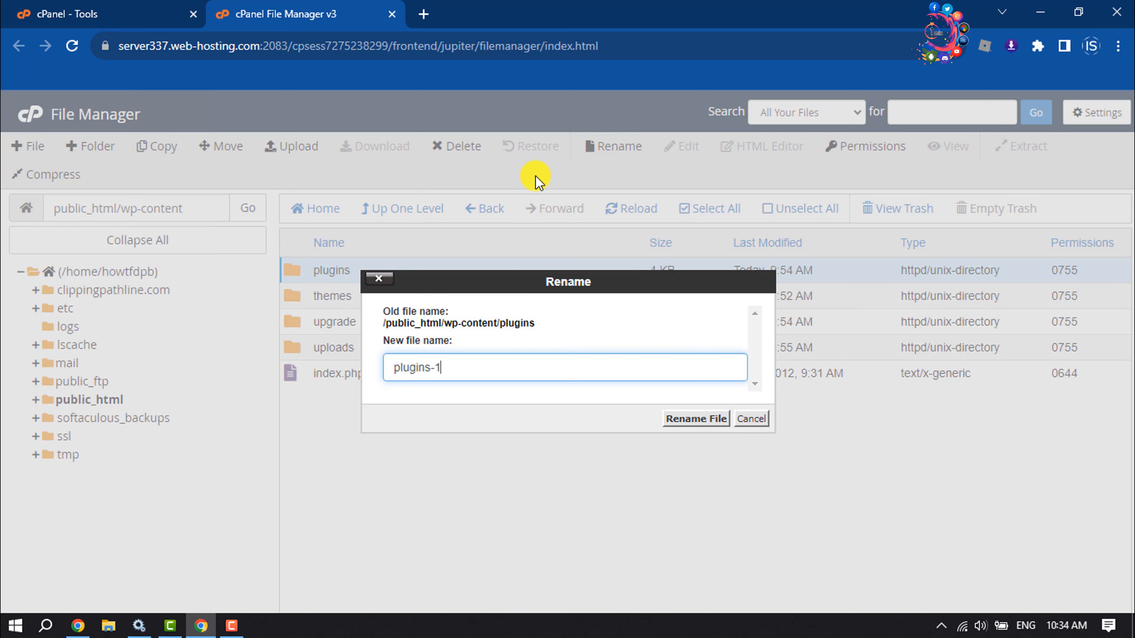
{"action": "type", "text": "2"}
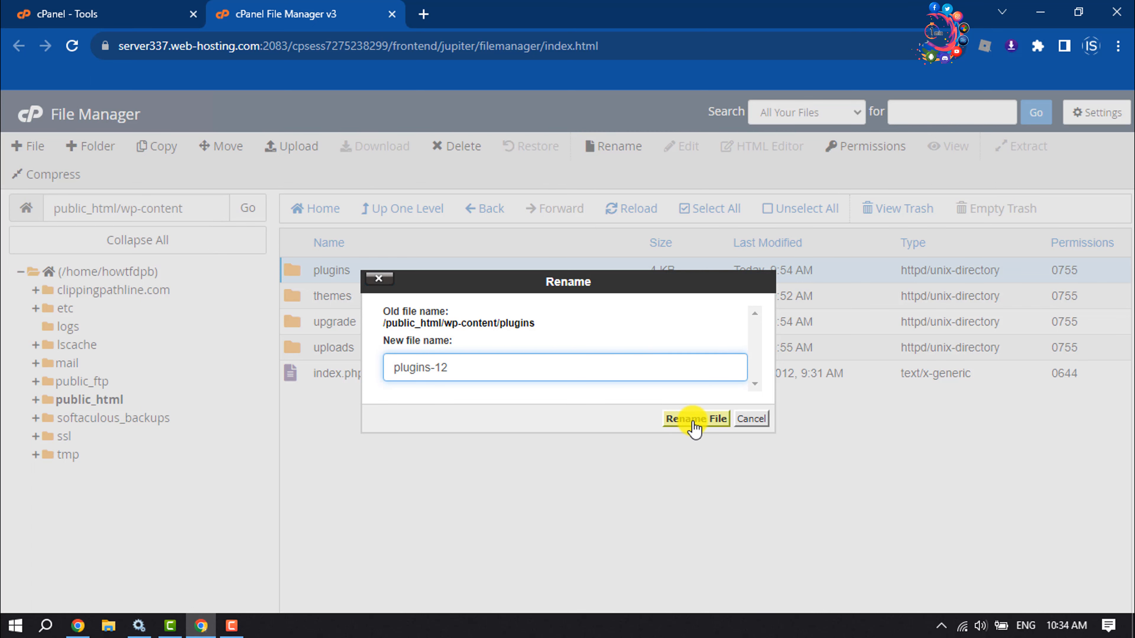
{"action": "left_click", "coordinate": [695, 418]}
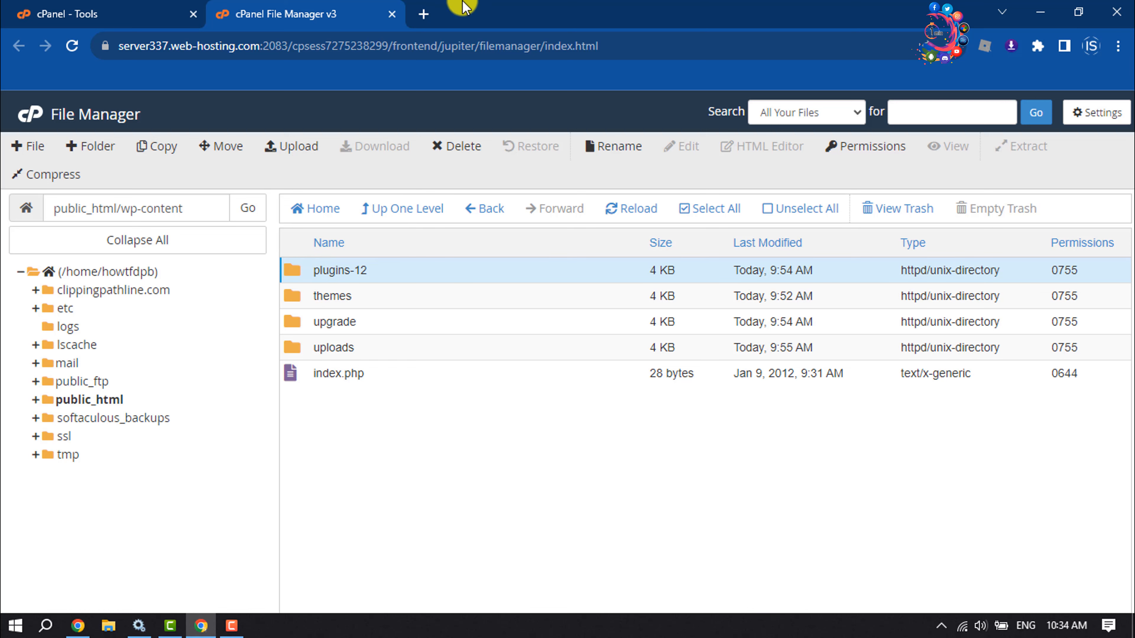
Test howto1minute25.com/wp-admin in a new tab, then return to File Manager.
{"action": "left_click", "coordinate": [423, 13]}
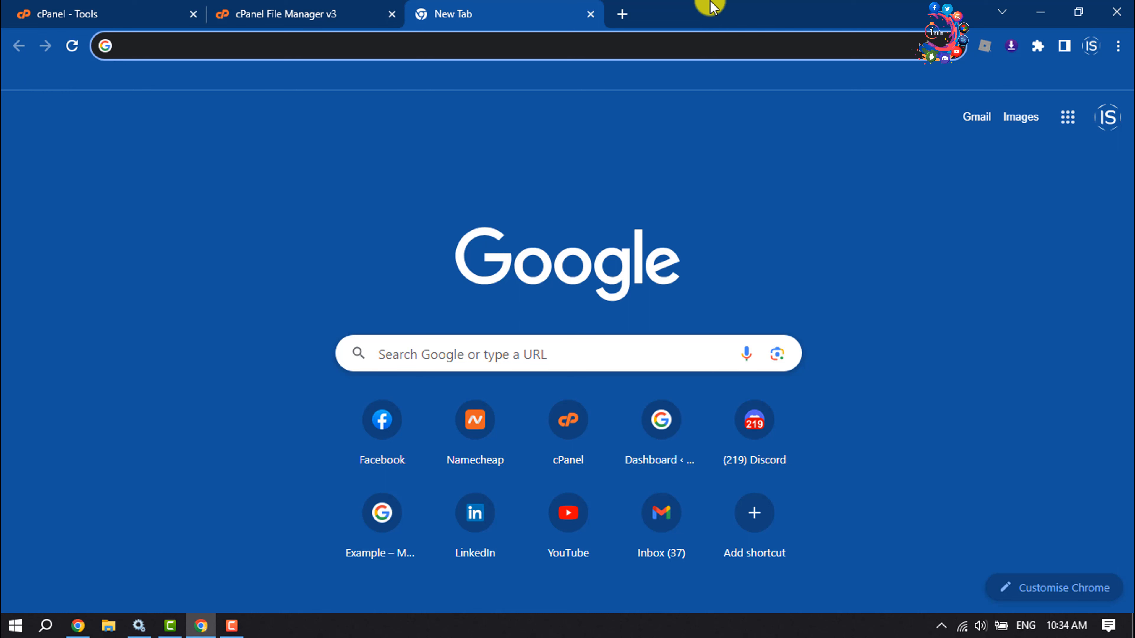
{"action": "type", "text": "howto1minute25.com/wp-admin/"}
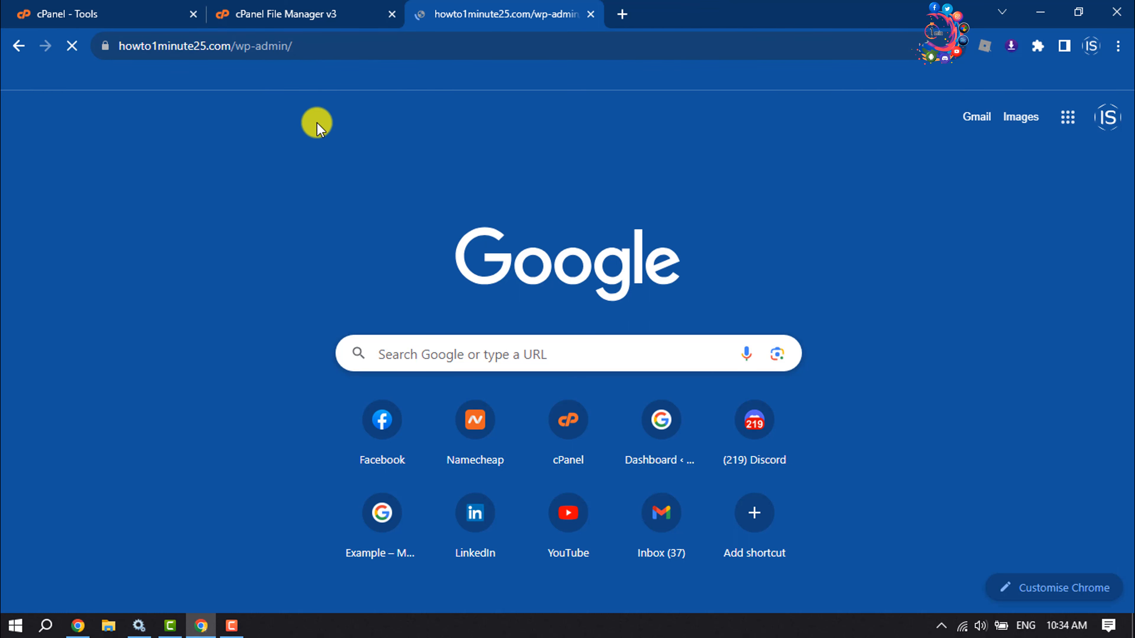
{"action": "left_click", "coordinate": [659, 419]}
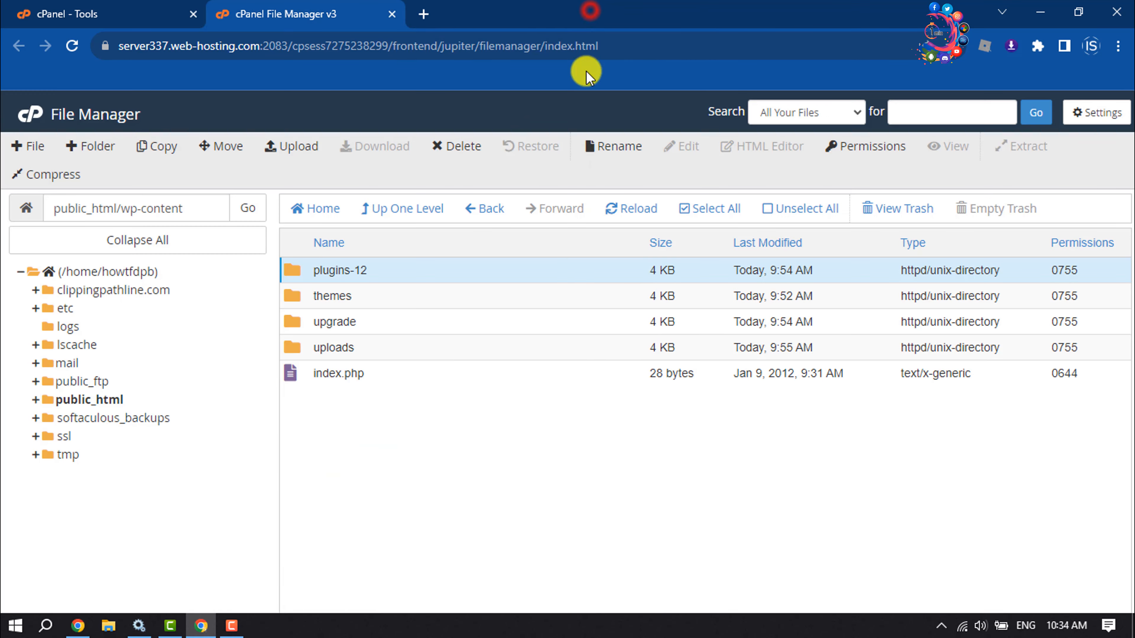
{"action": "mouse_move", "coordinate": [210, 235]}
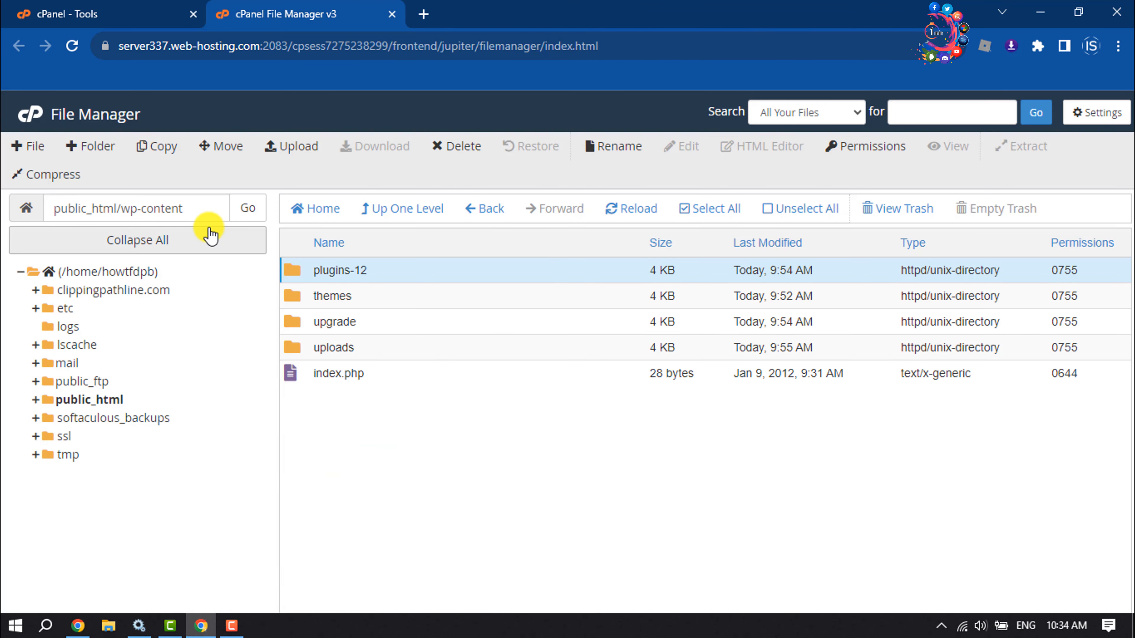